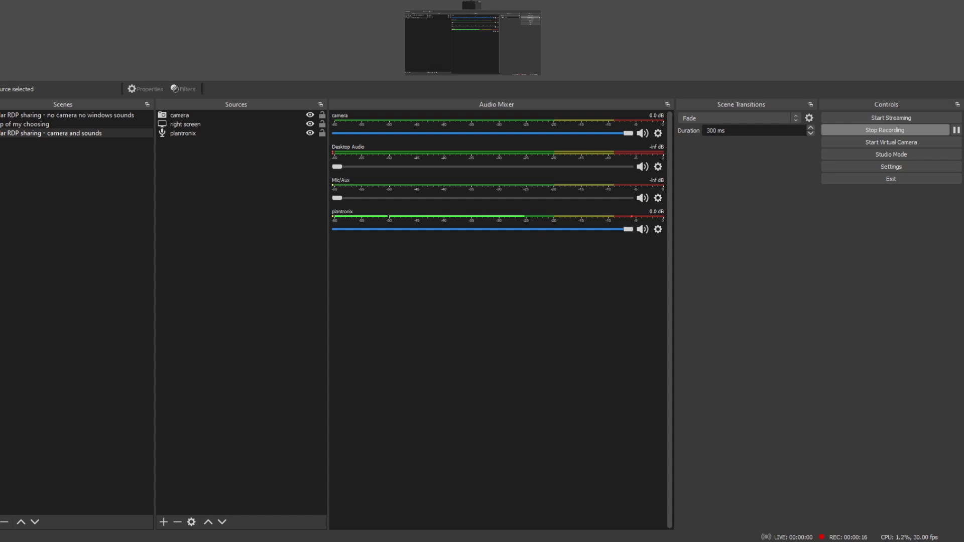
mouse_move(464, 277)
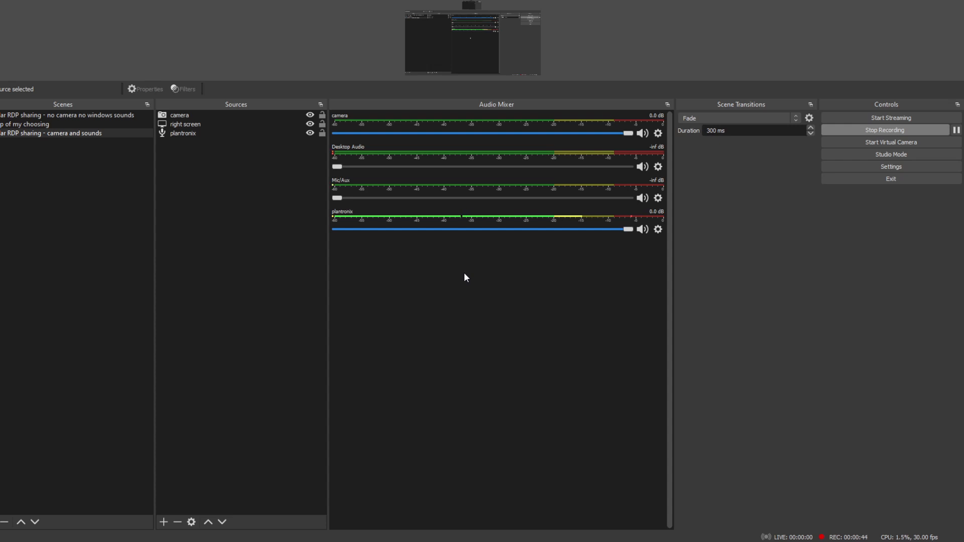
mouse_move(458, 283)
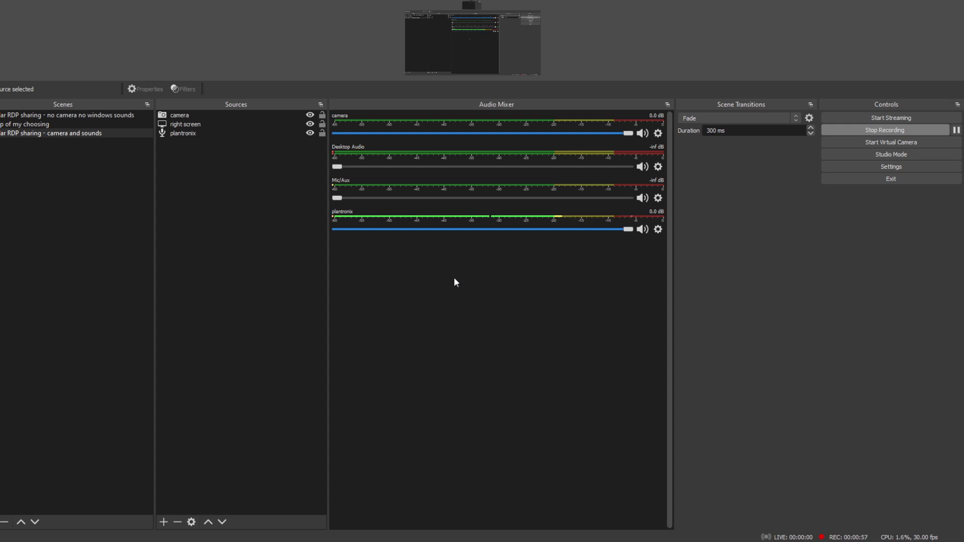
mouse_move(462, 294)
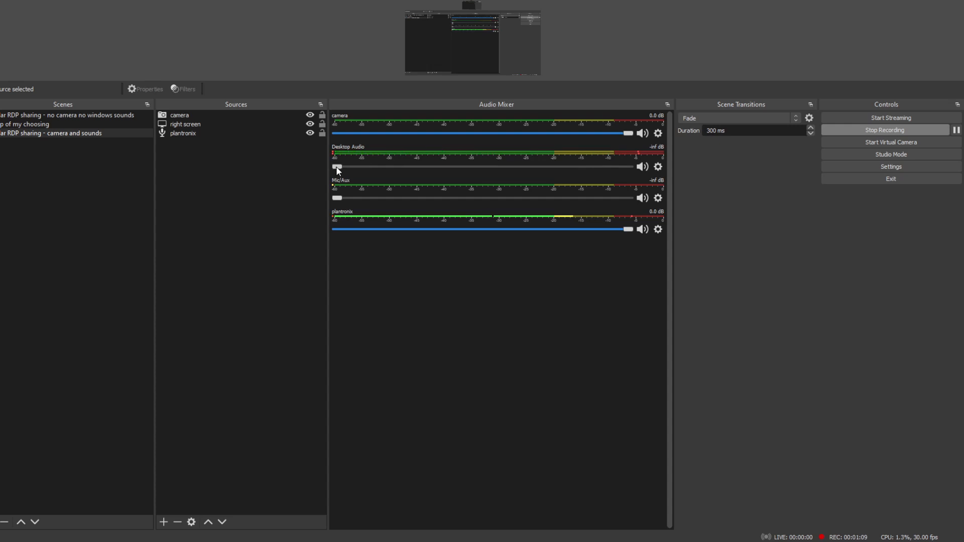
Drag the Desktop Audio mixer slider up from silent to about -45.4 dB.
drag(336, 167, 350, 167)
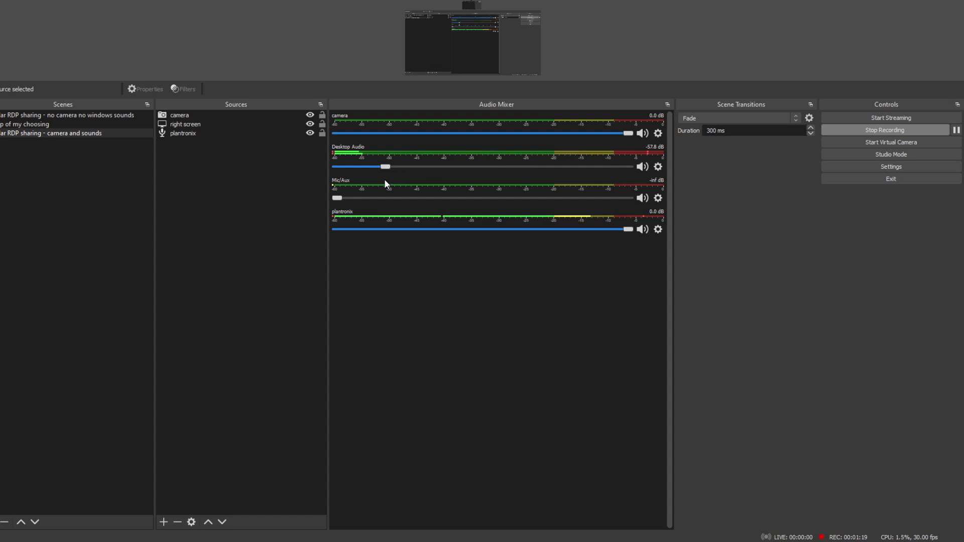
drag(384, 167, 413, 167)
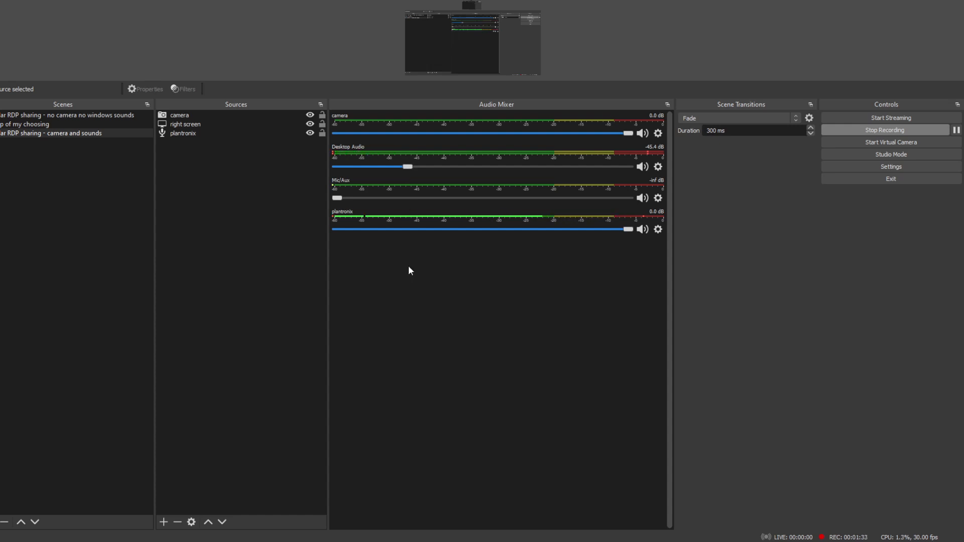
mouse_move(664, 176)
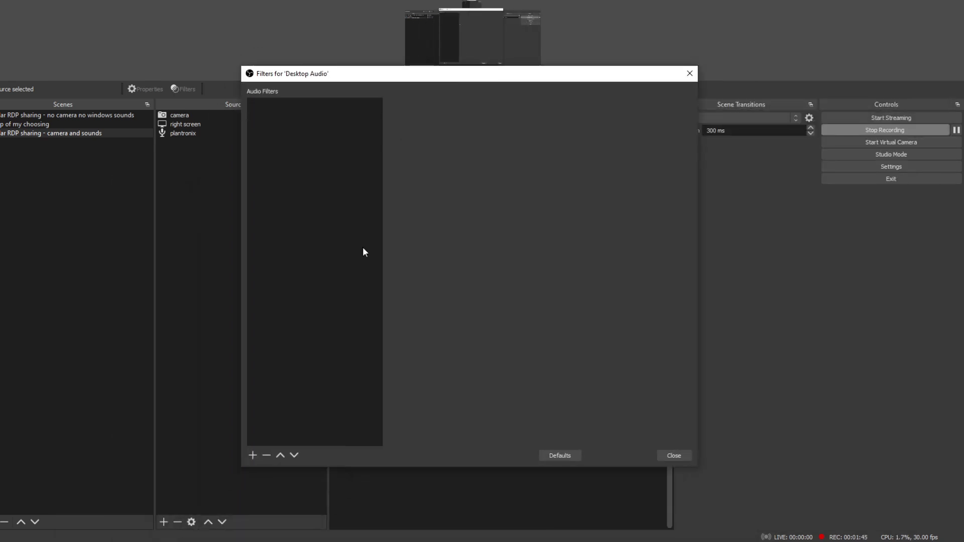
Add a Compressor filter to Desktop Audio with its default name and settings.
click(252, 455)
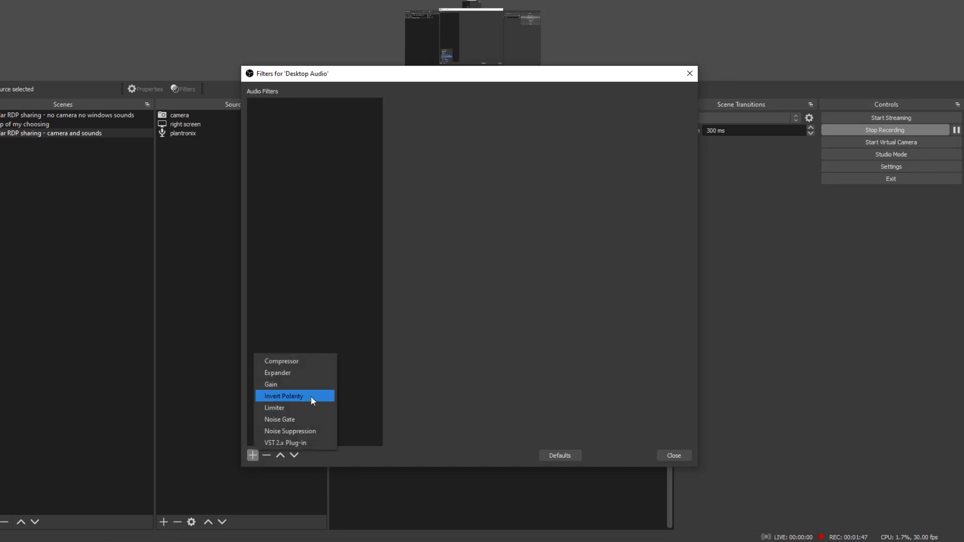
click(283, 395)
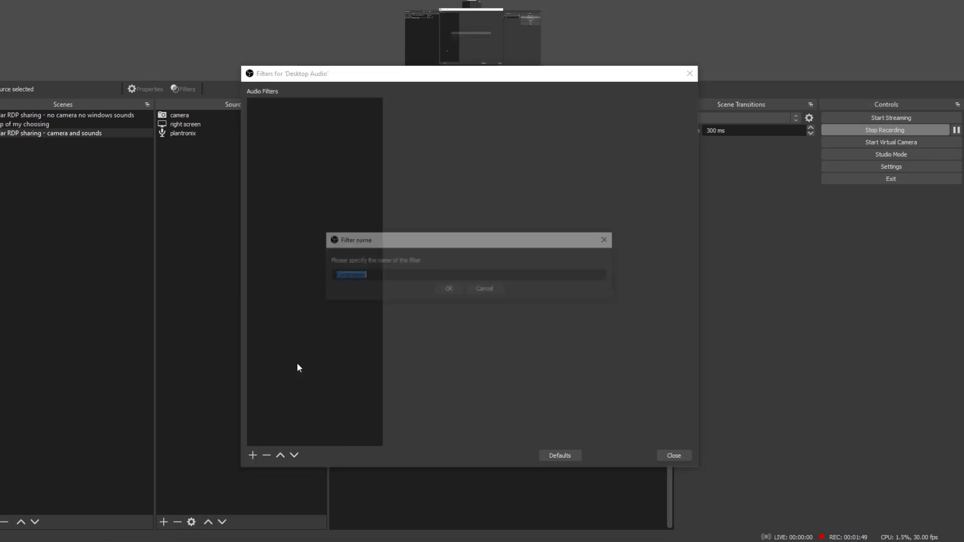
click(448, 288)
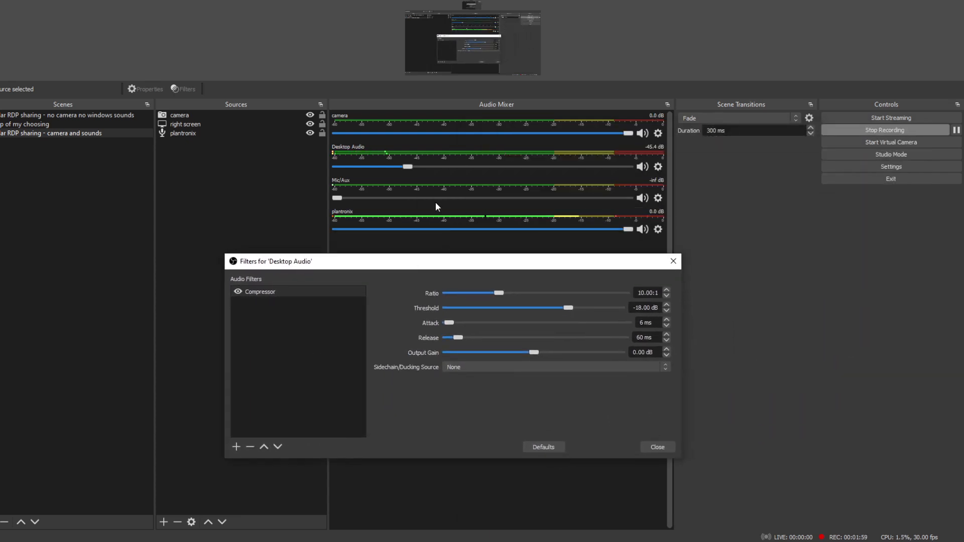
mouse_move(521, 407)
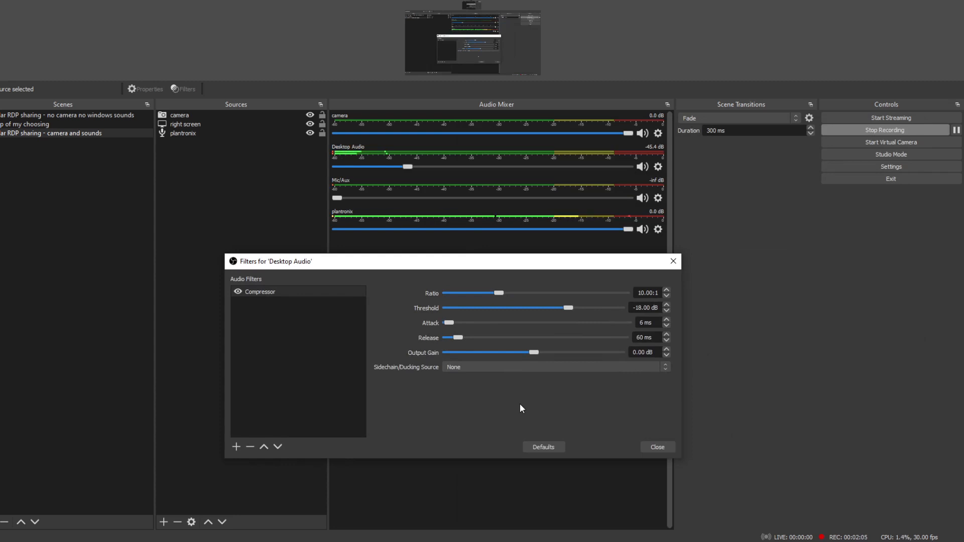
mouse_move(591, 314)
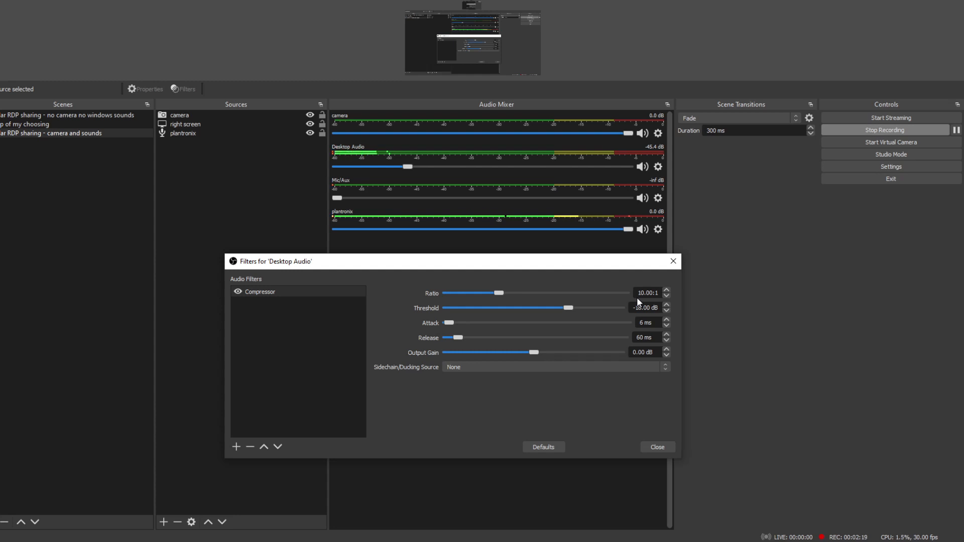
mouse_move(538, 355)
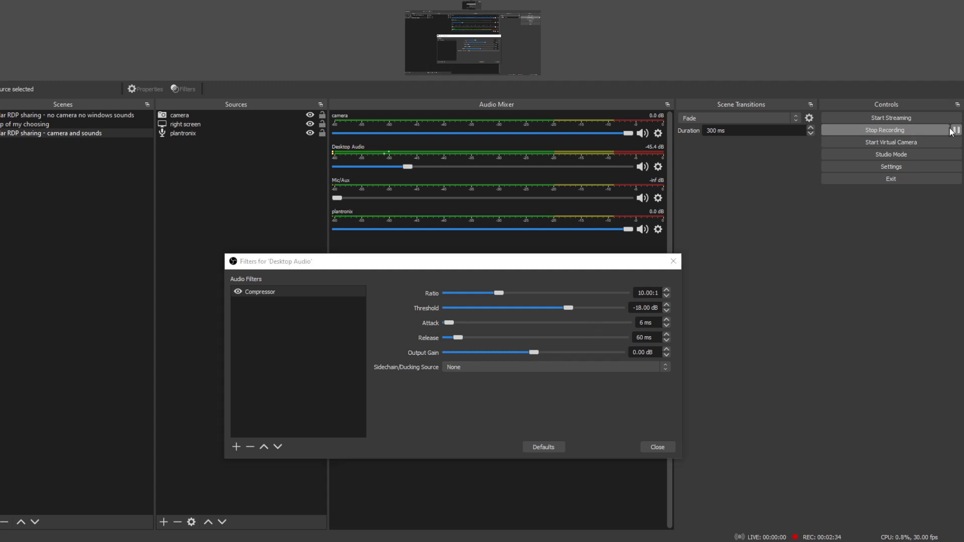
mouse_move(871, 260)
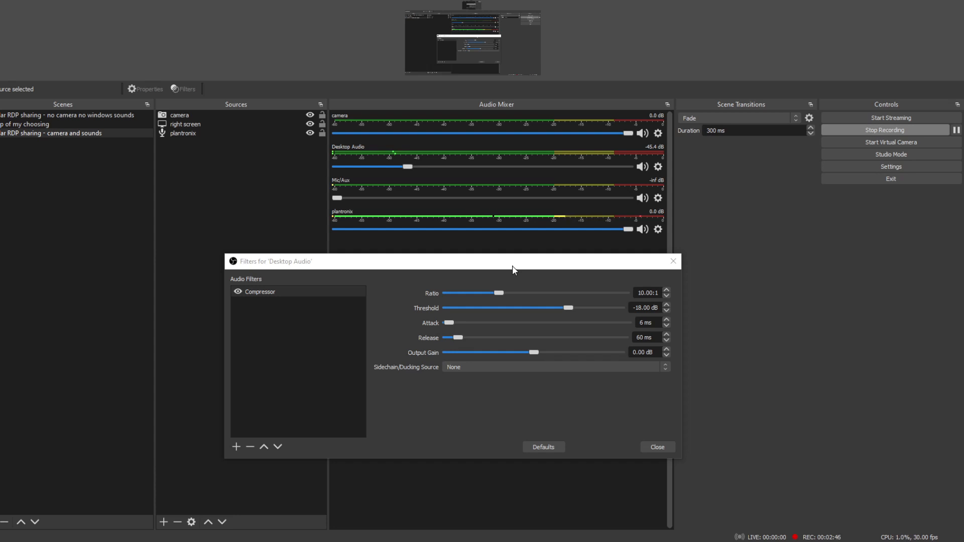
mouse_move(541, 360)
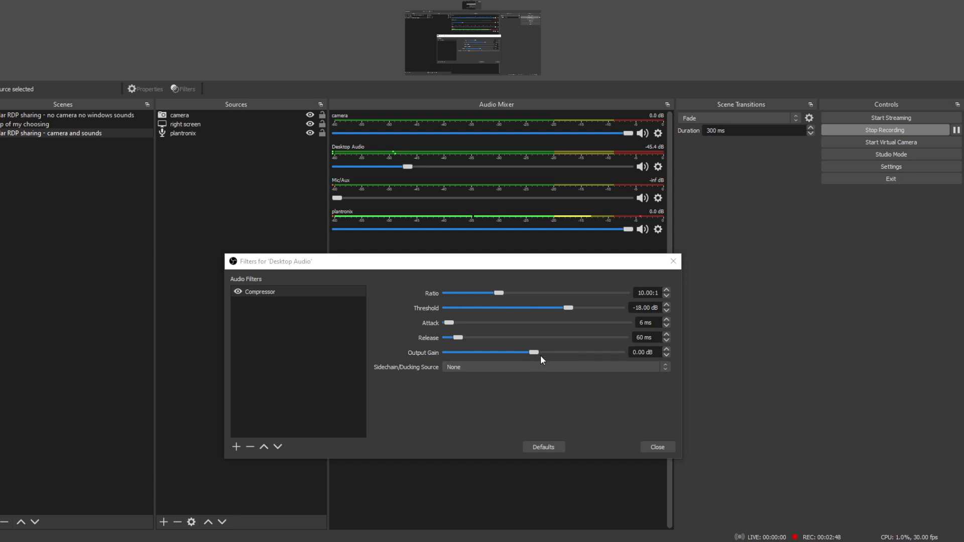
mouse_move(535, 359)
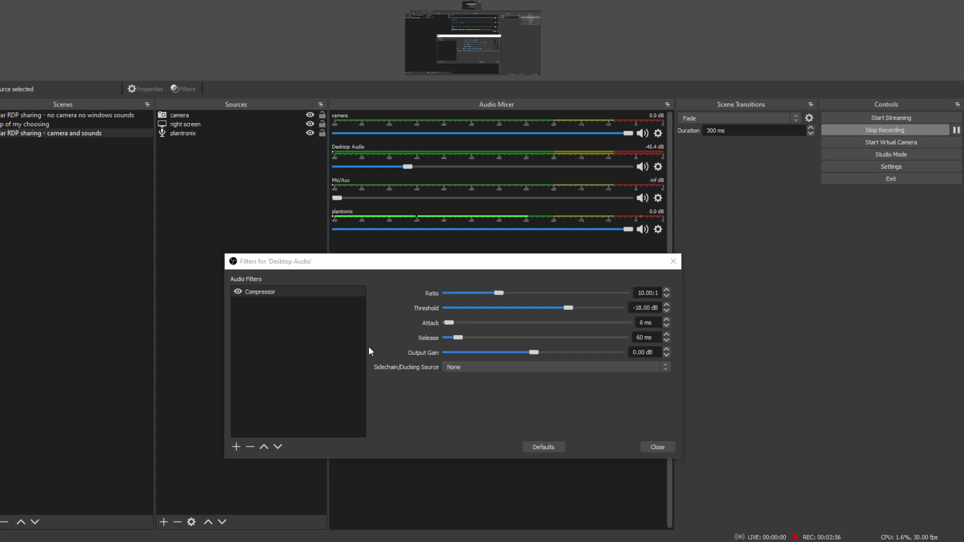
mouse_move(463, 390)
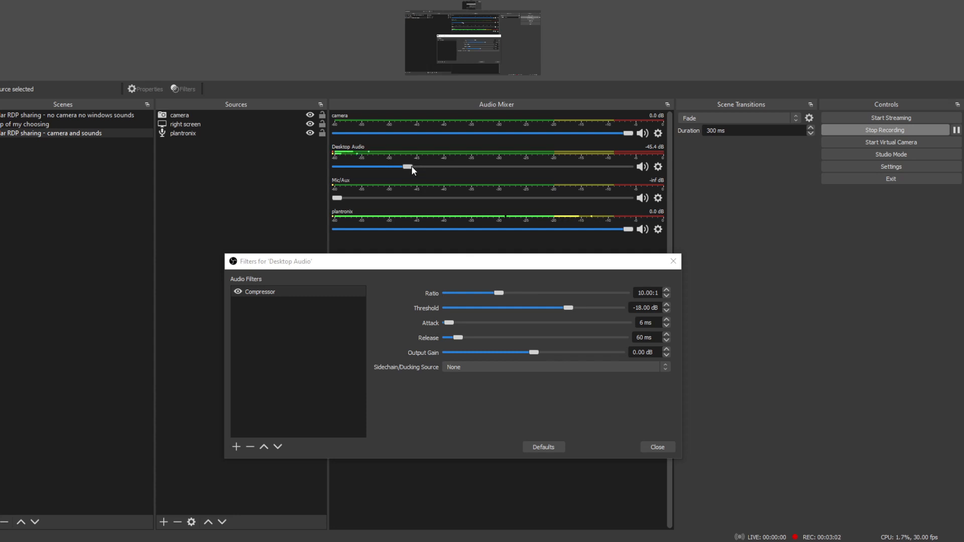
mouse_move(410, 173)
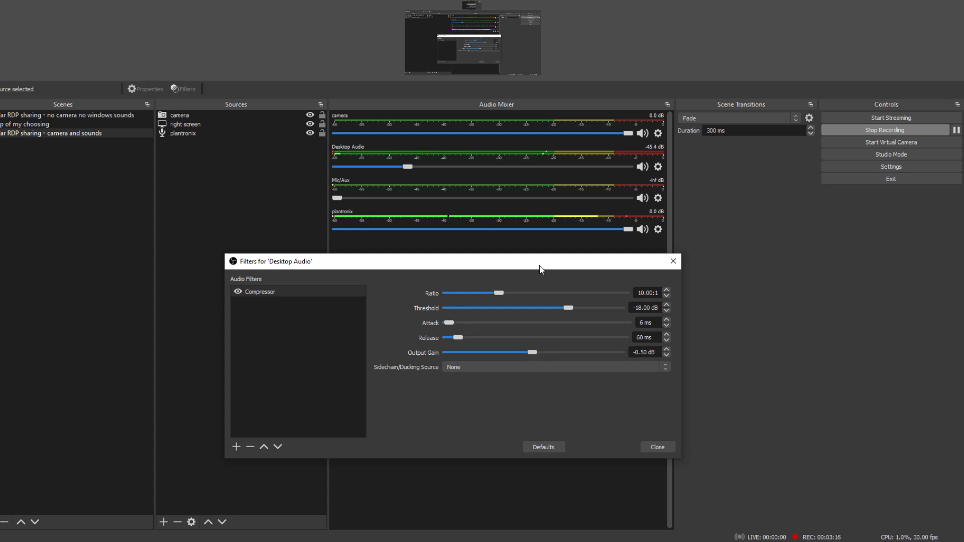
mouse_move(492, 246)
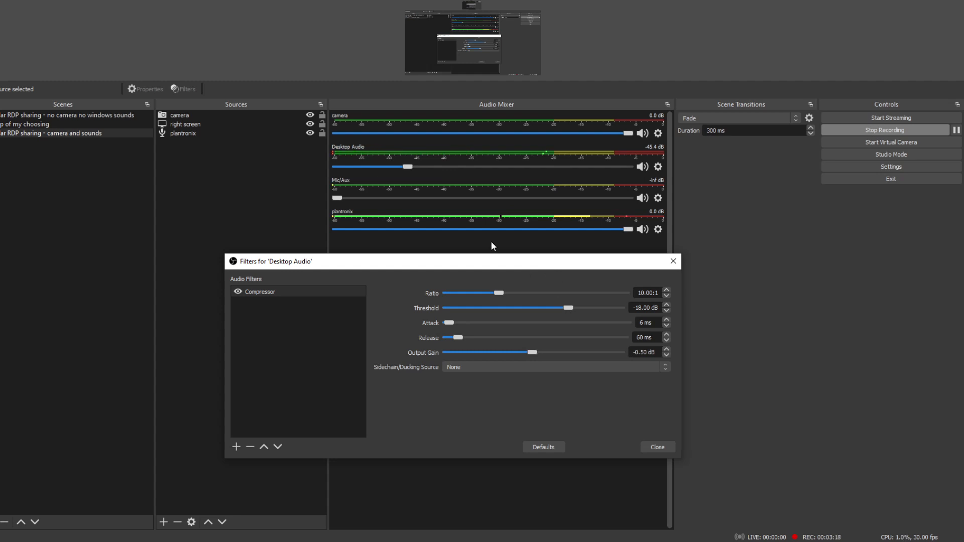
mouse_move(451, 359)
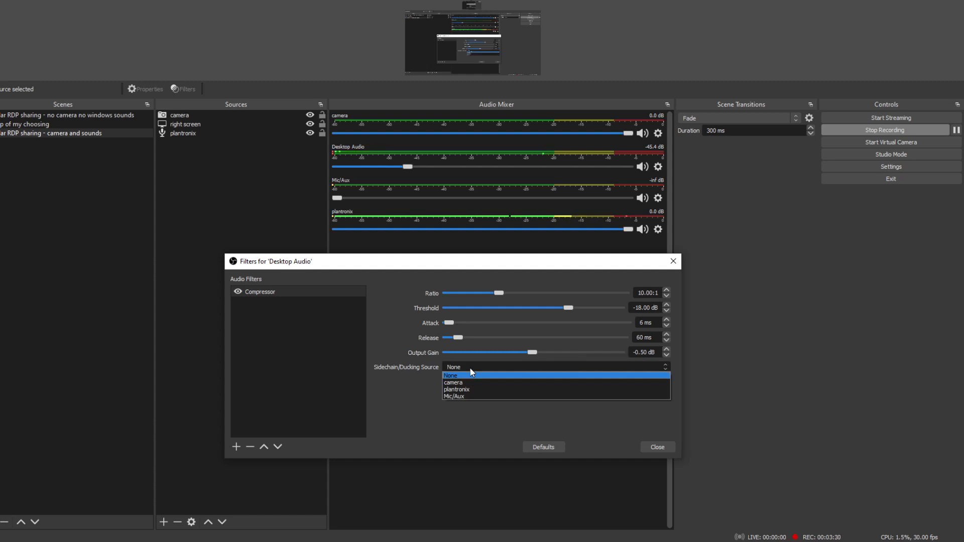
mouse_move(466, 390)
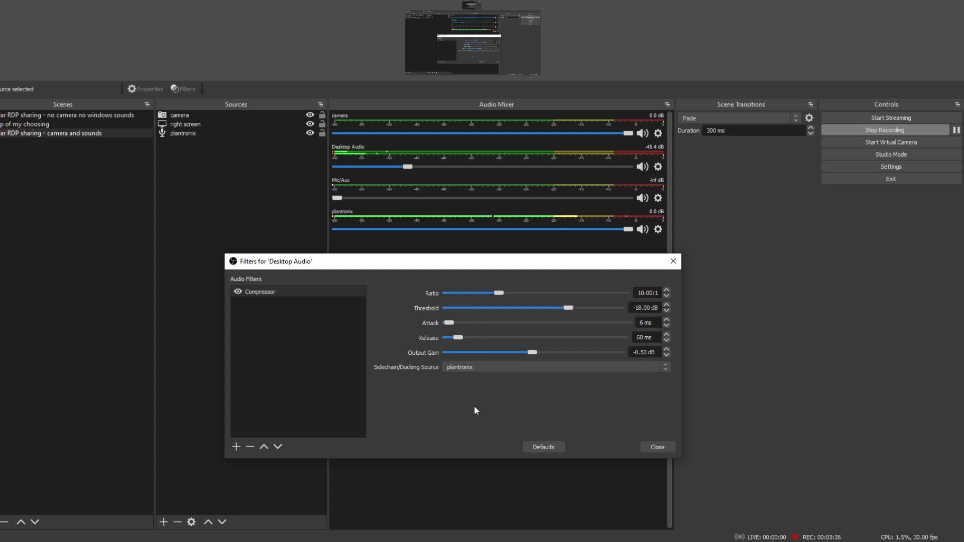
mouse_move(428, 356)
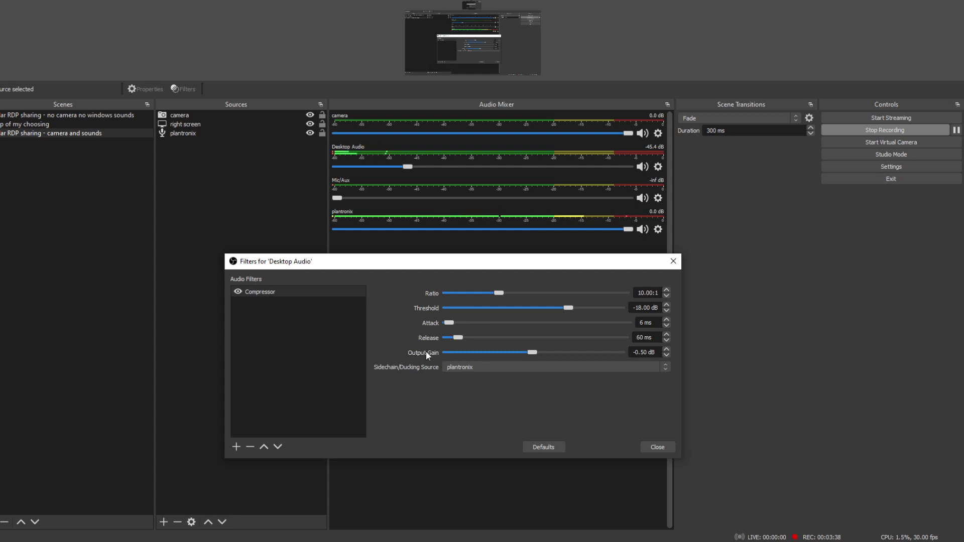
mouse_move(523, 423)
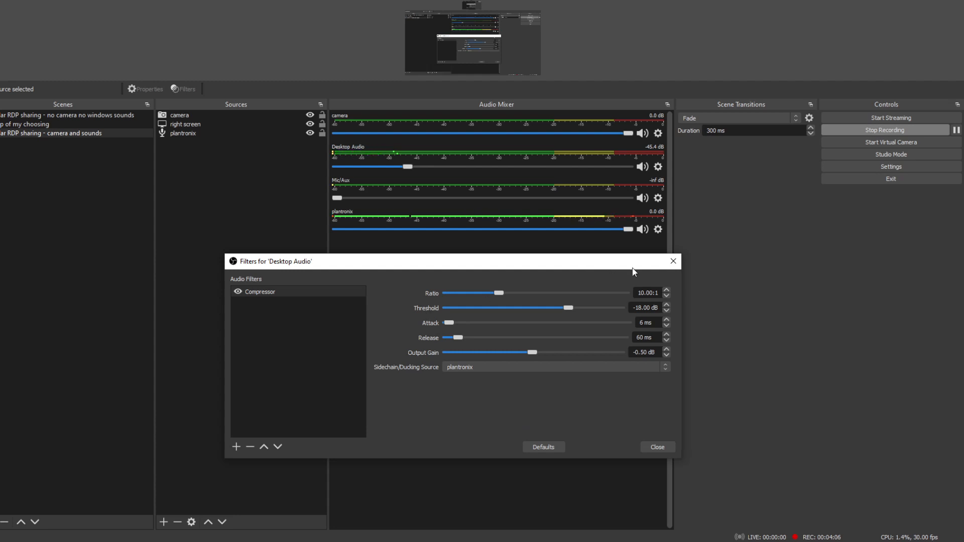
mouse_move(532, 342)
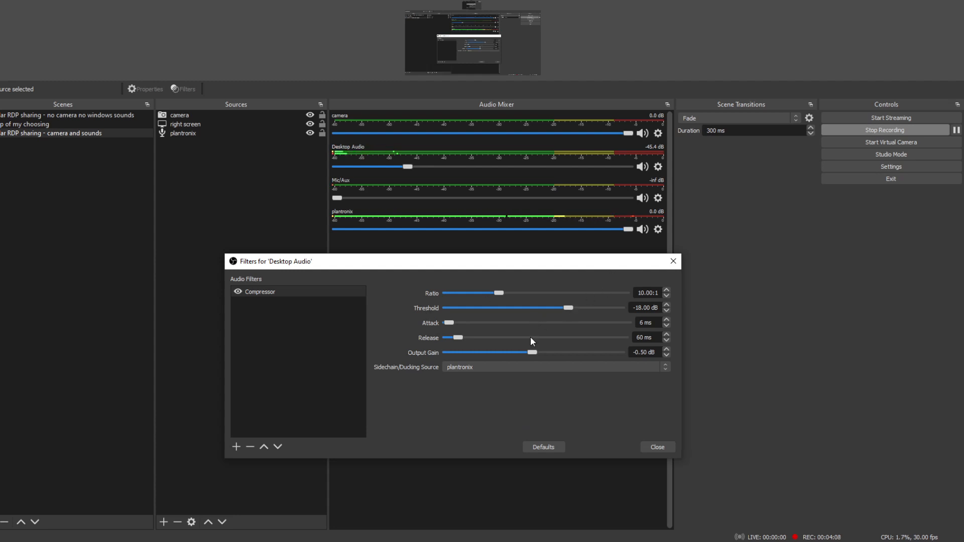
mouse_move(481, 223)
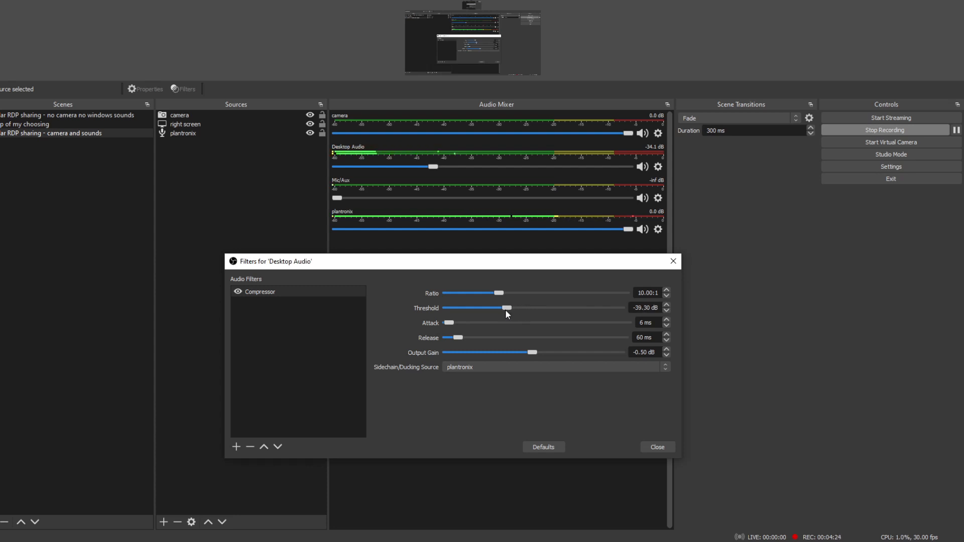
mouse_move(388, 163)
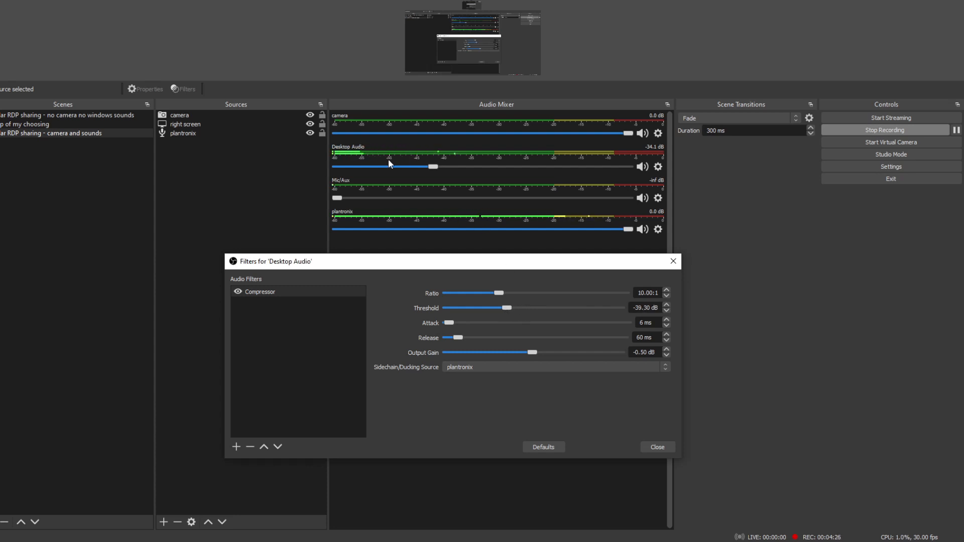
mouse_move(421, 166)
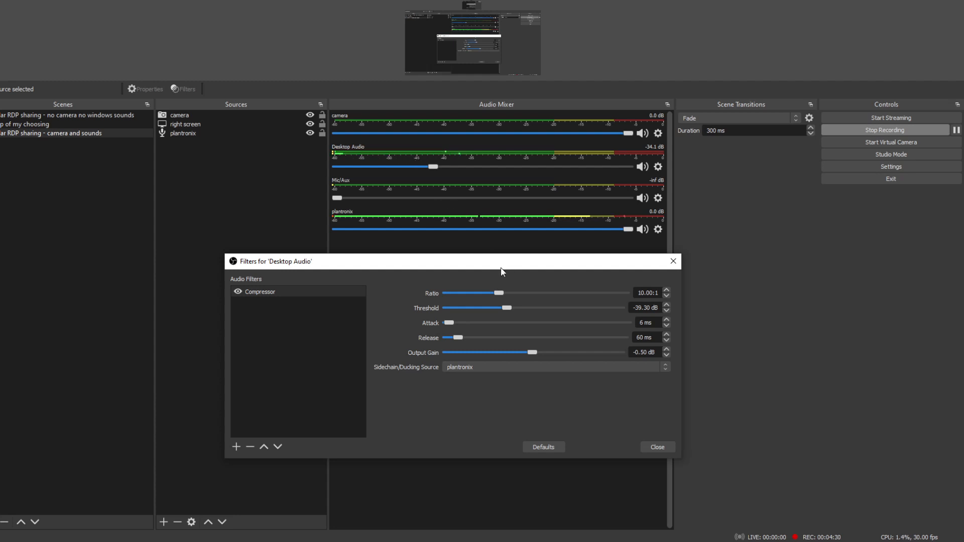
mouse_move(503, 307)
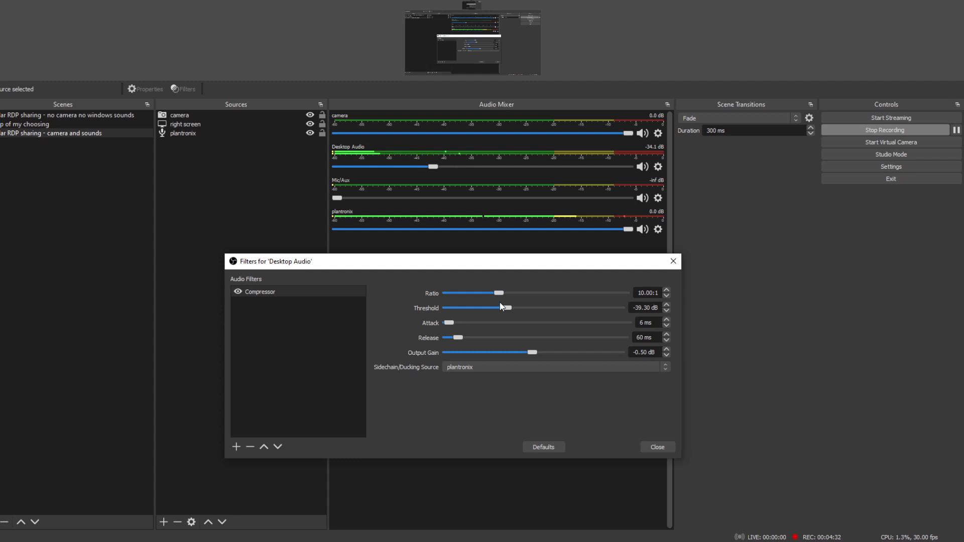
mouse_move(513, 317)
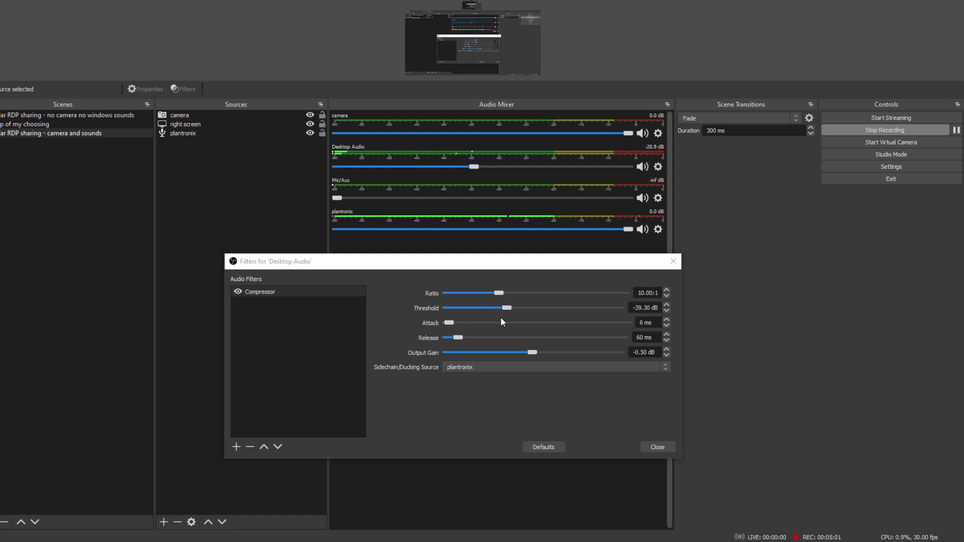
mouse_move(444, 220)
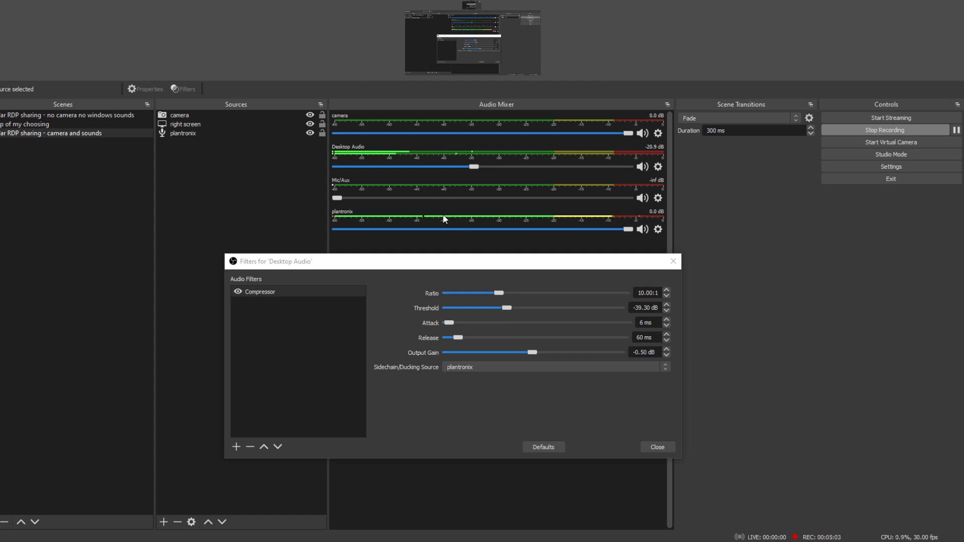
mouse_move(384, 162)
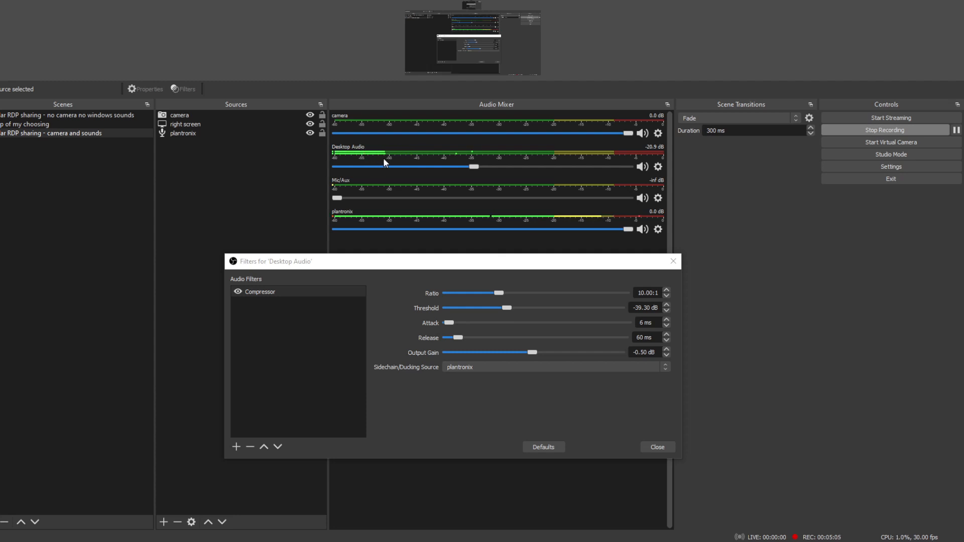
mouse_move(535, 327)
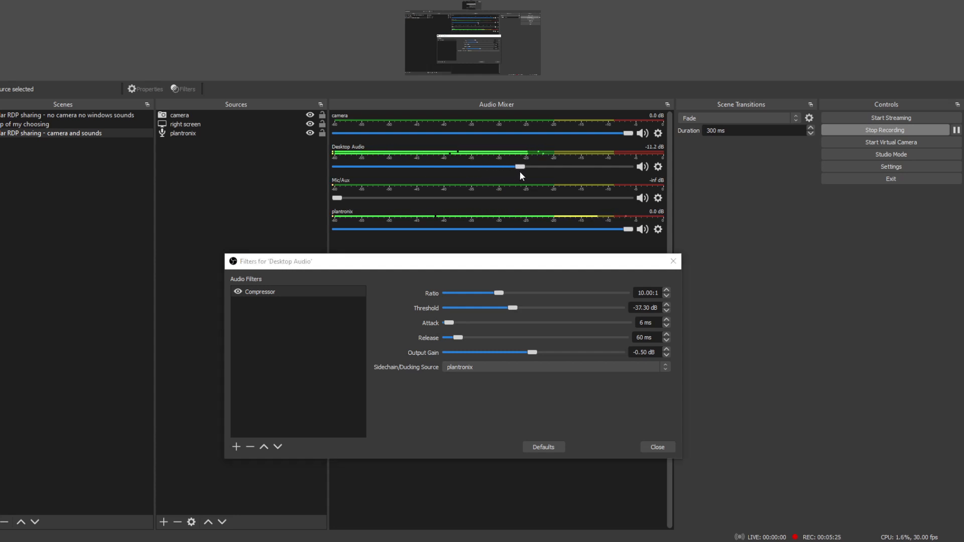
mouse_move(527, 280)
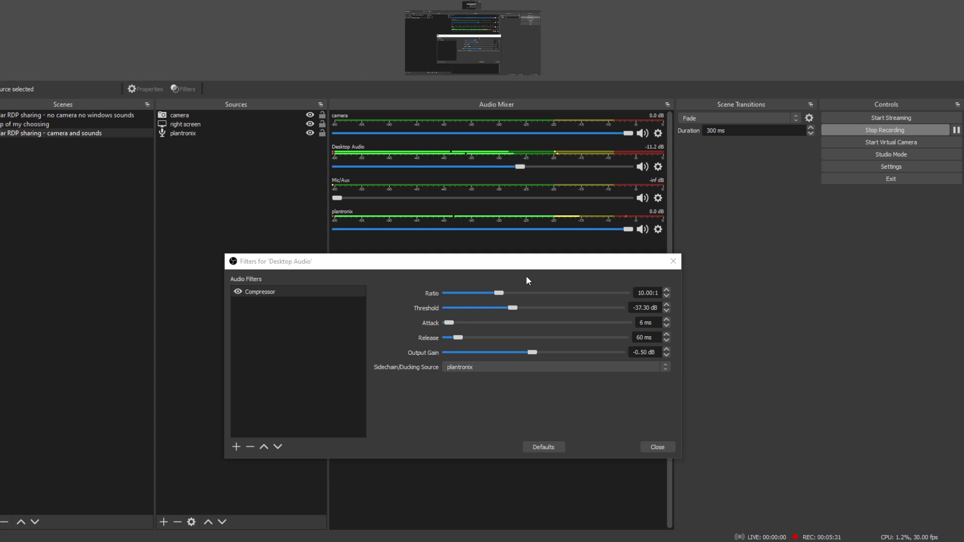
mouse_move(512, 309)
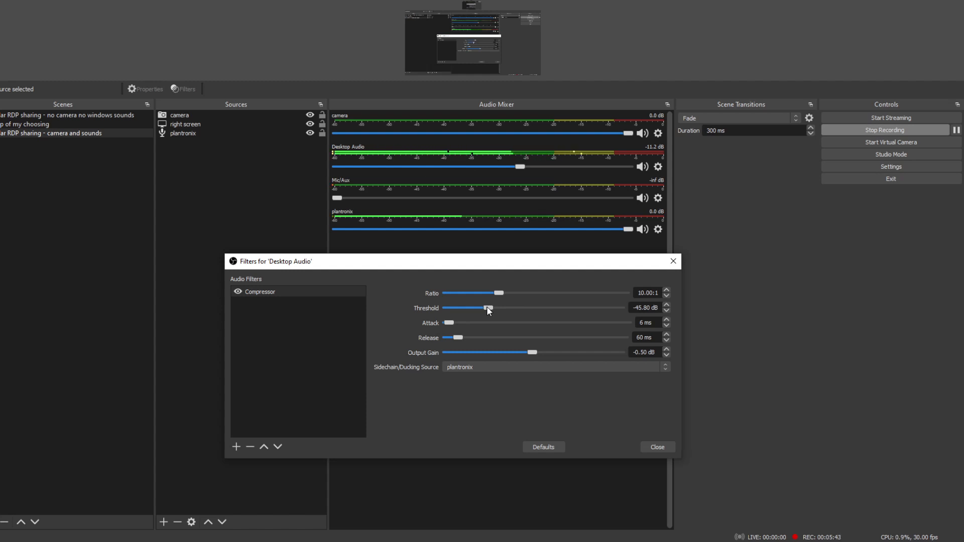
mouse_move(589, 403)
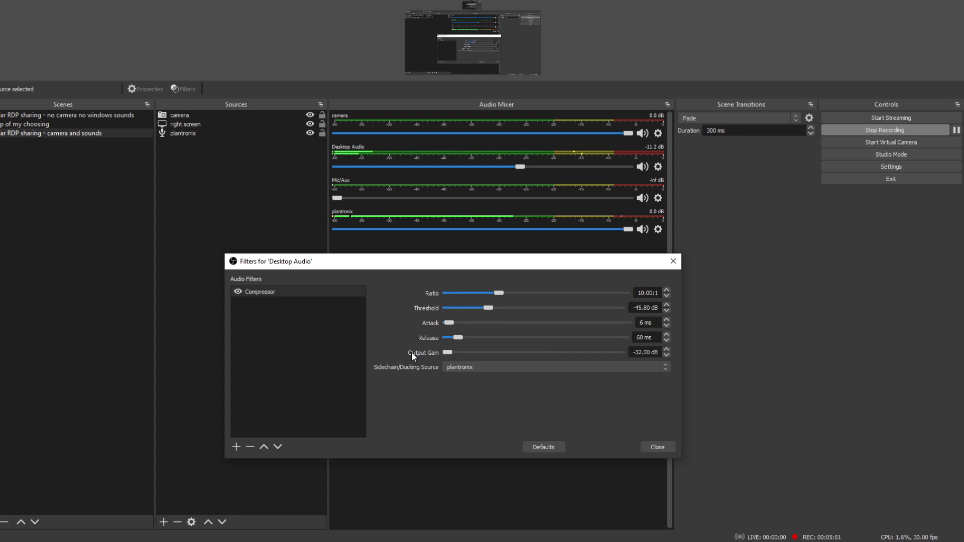
mouse_move(458, 326)
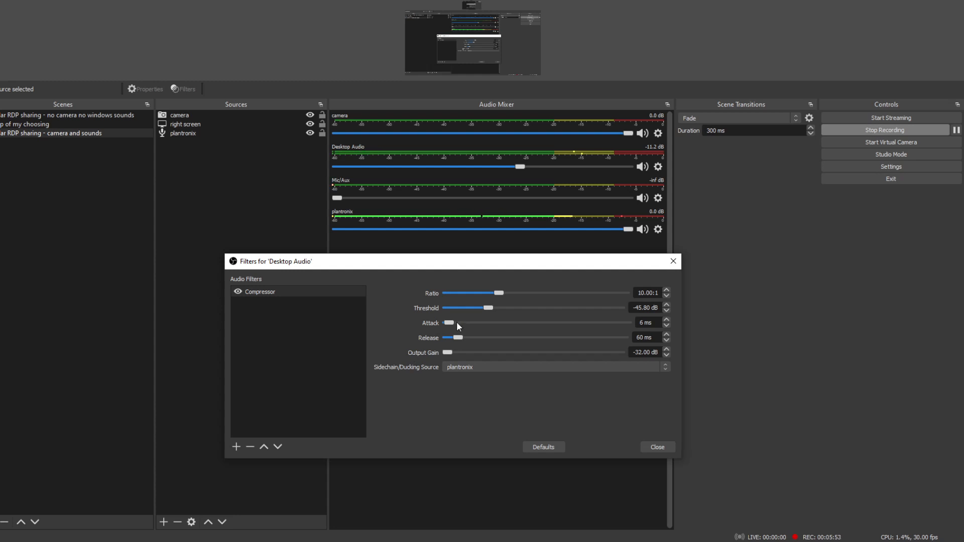
mouse_move(492, 227)
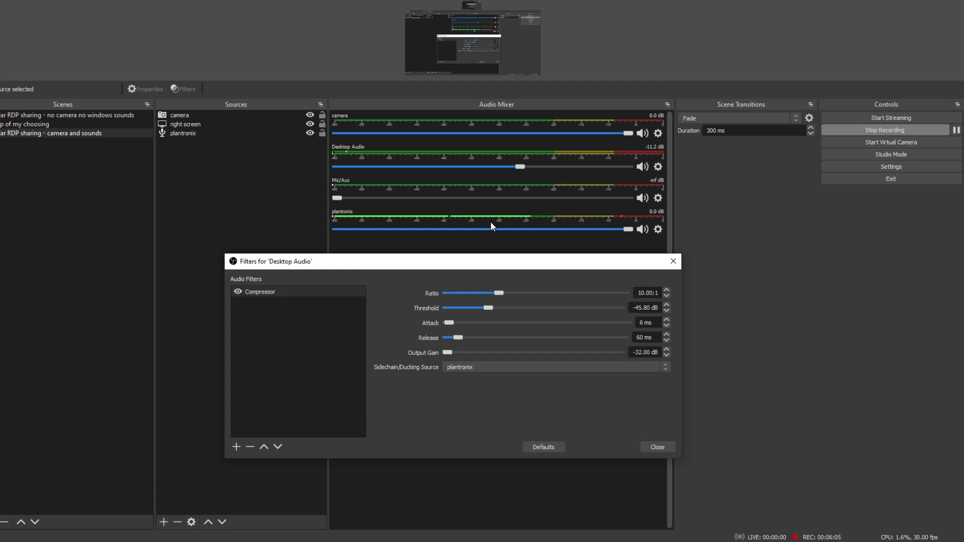
mouse_move(424, 221)
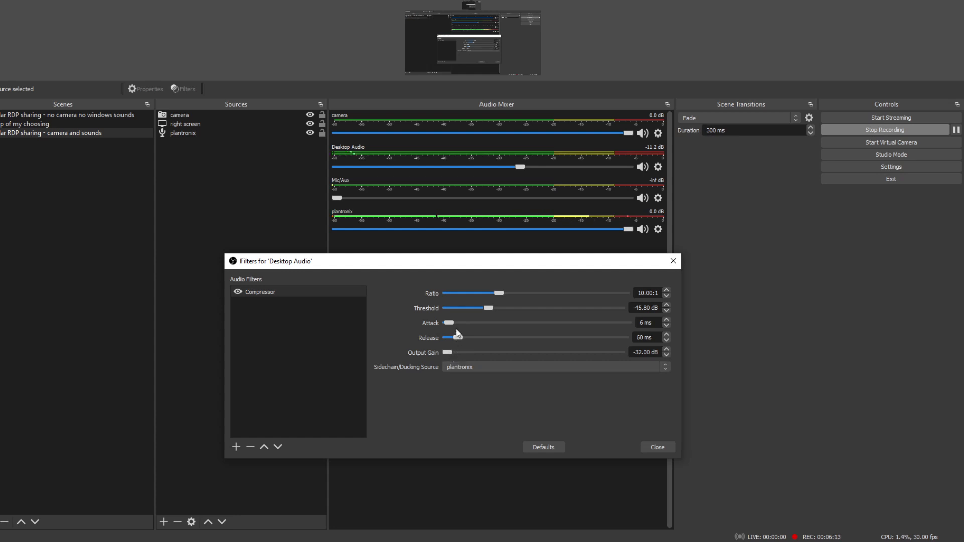
mouse_move(460, 341)
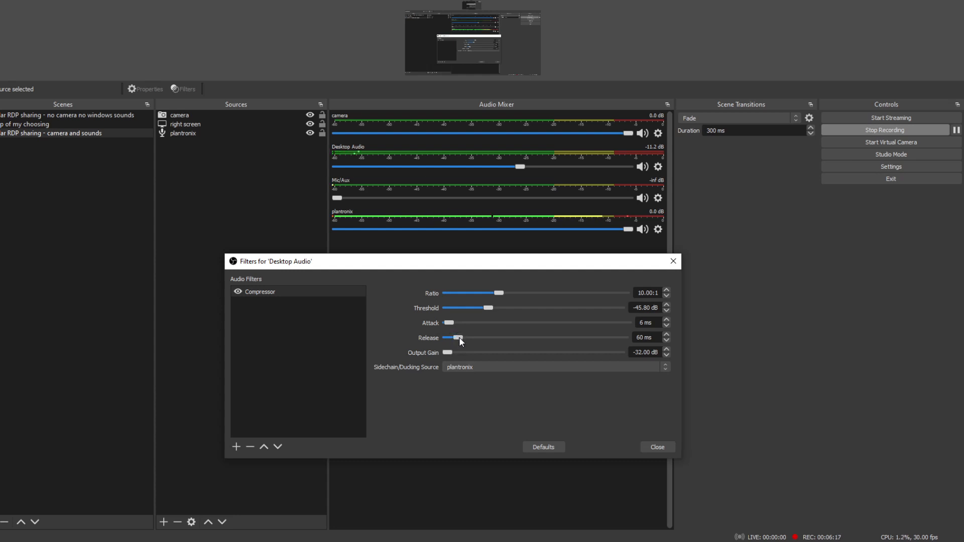
mouse_move(593, 333)
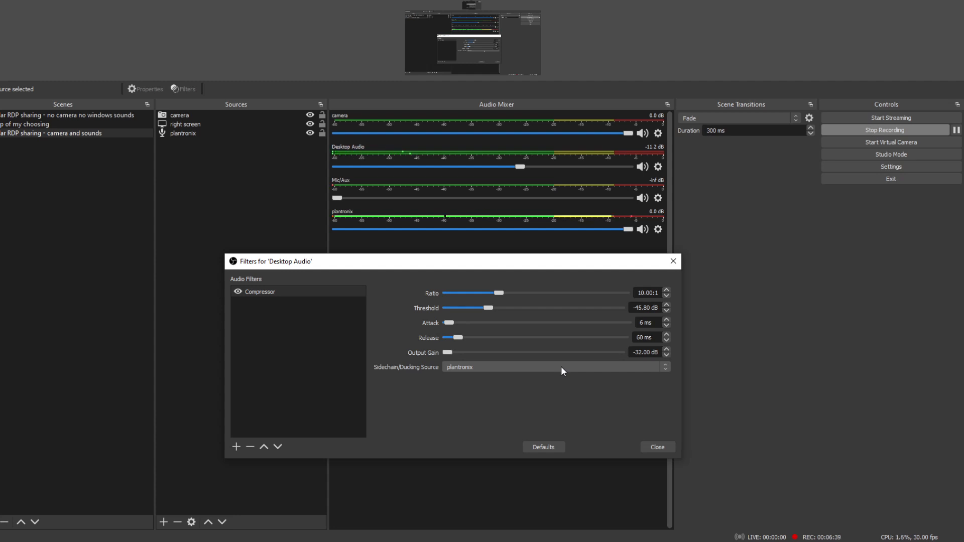
mouse_move(459, 340)
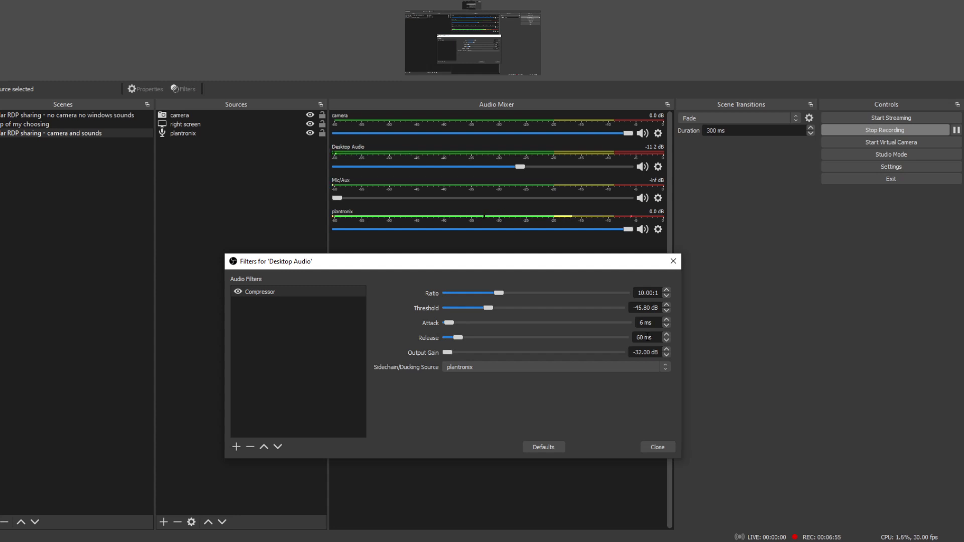
mouse_move(583, 343)
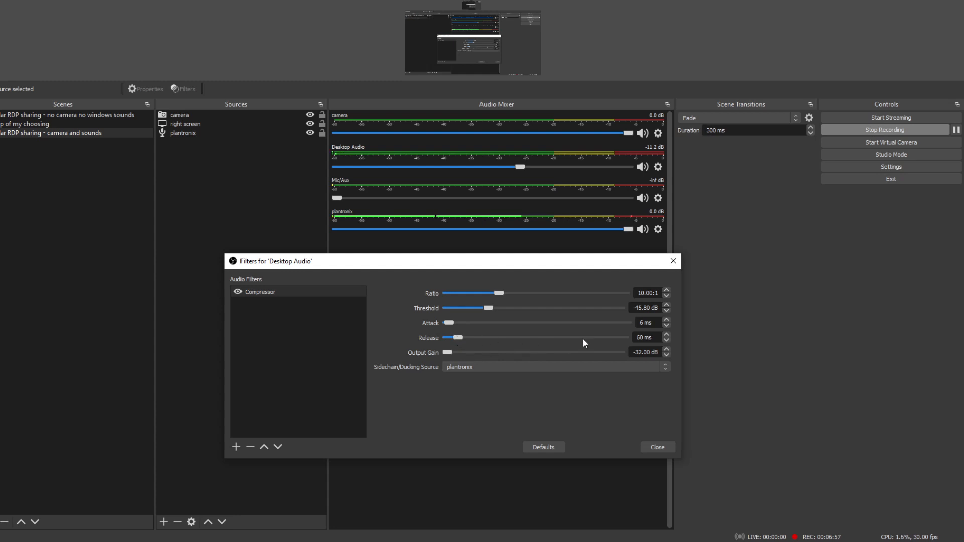
mouse_move(518, 343)
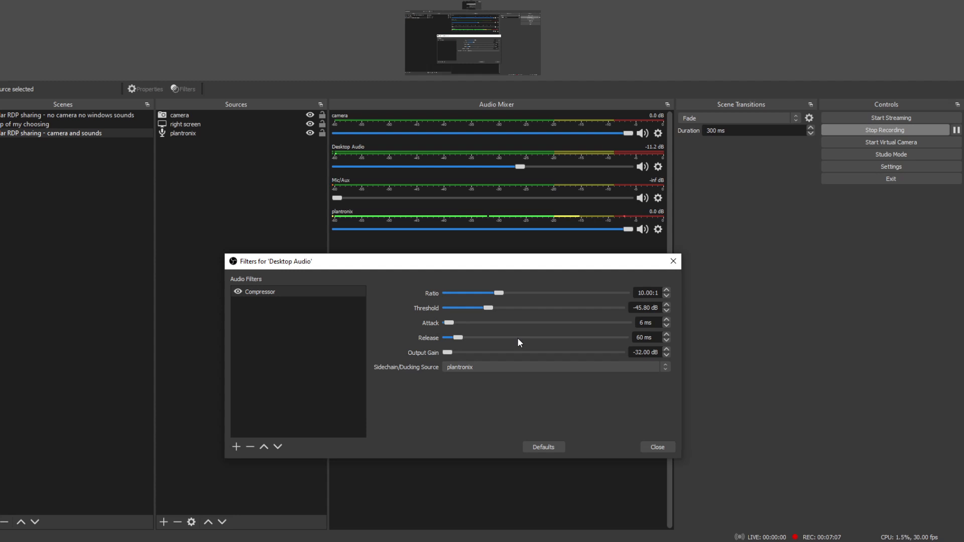
mouse_move(502, 343)
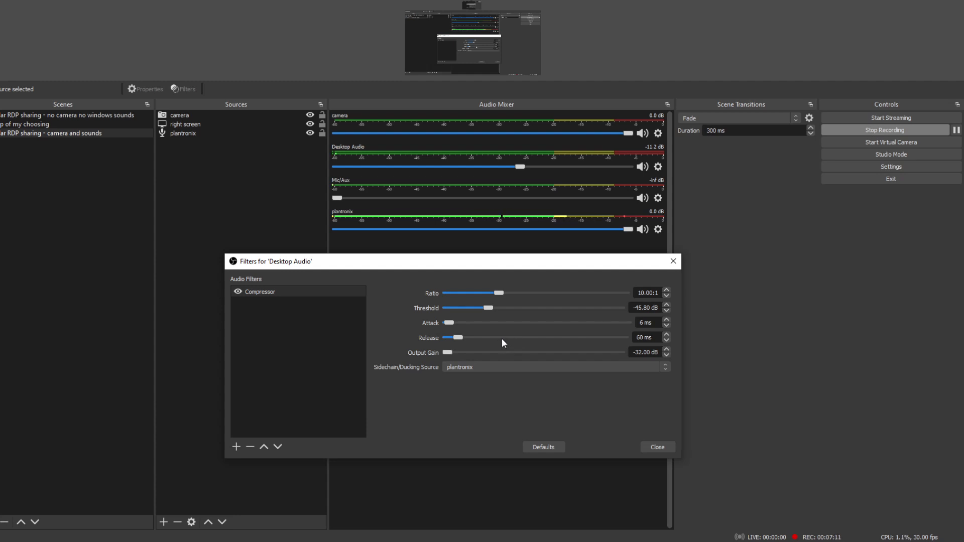
mouse_move(448, 351)
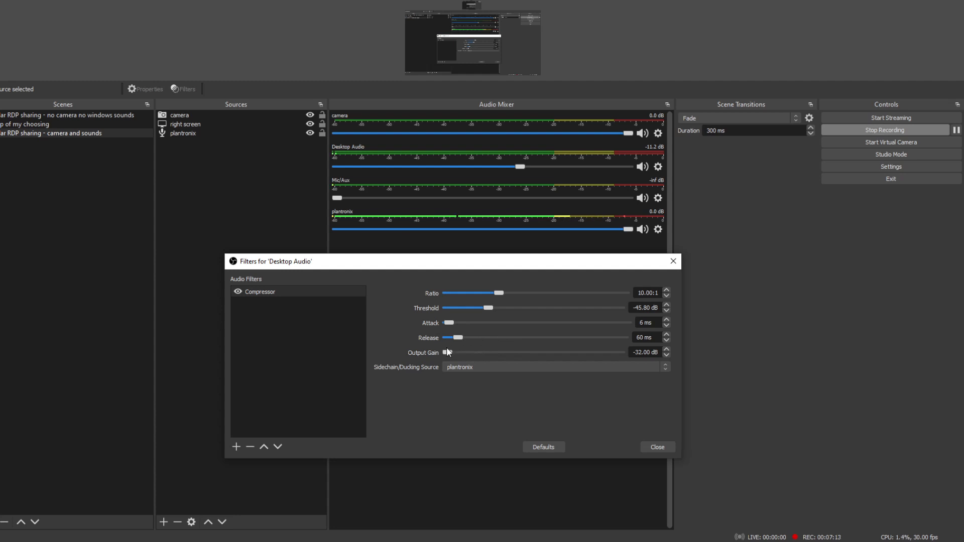
Reset the compressor Output Gain to 0 dB and close the Desktop Audio Filters window.
double_click(646, 352)
text(0)
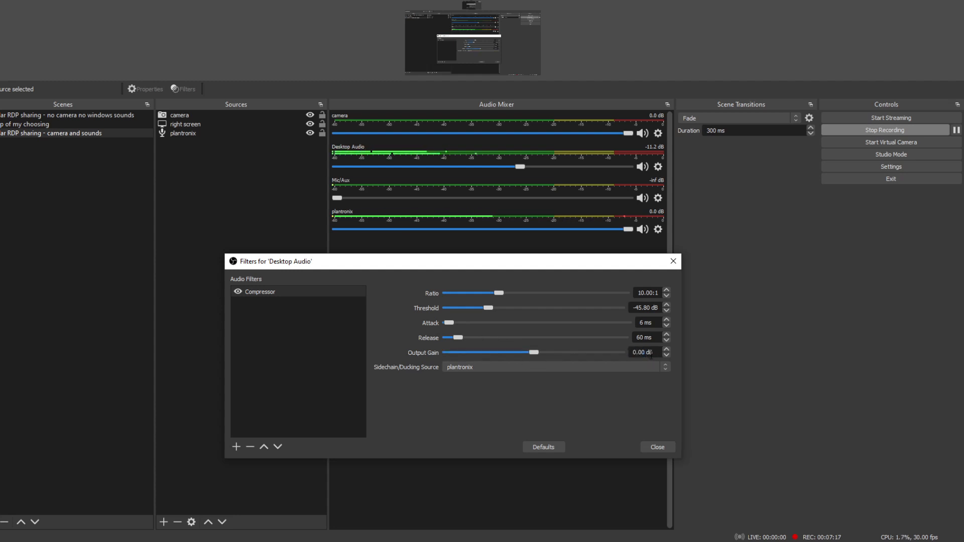
mouse_move(578, 389)
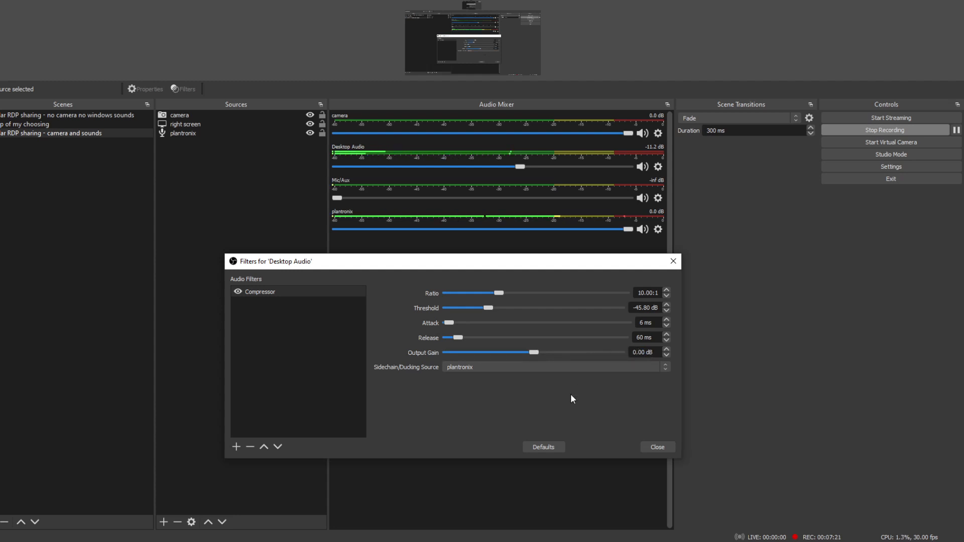
mouse_move(438, 300)
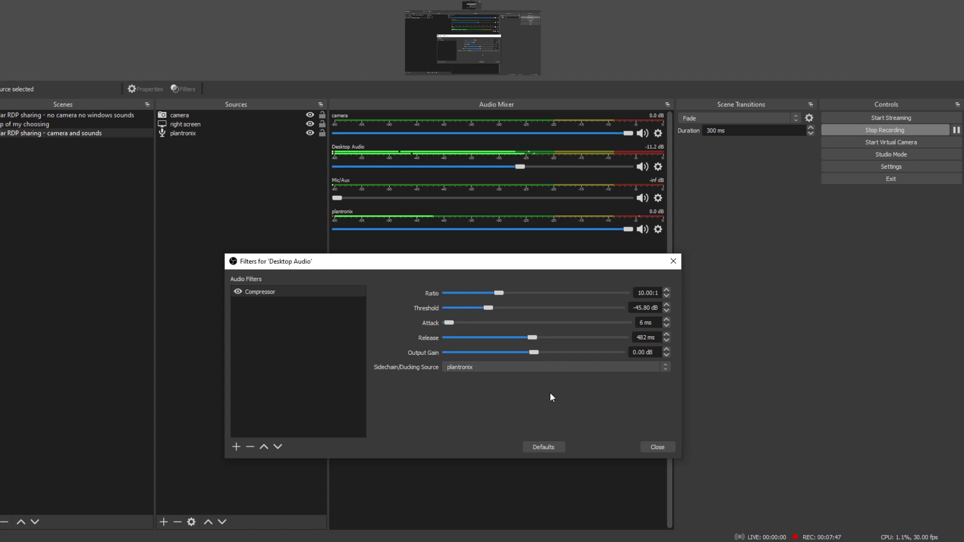
mouse_move(535, 145)
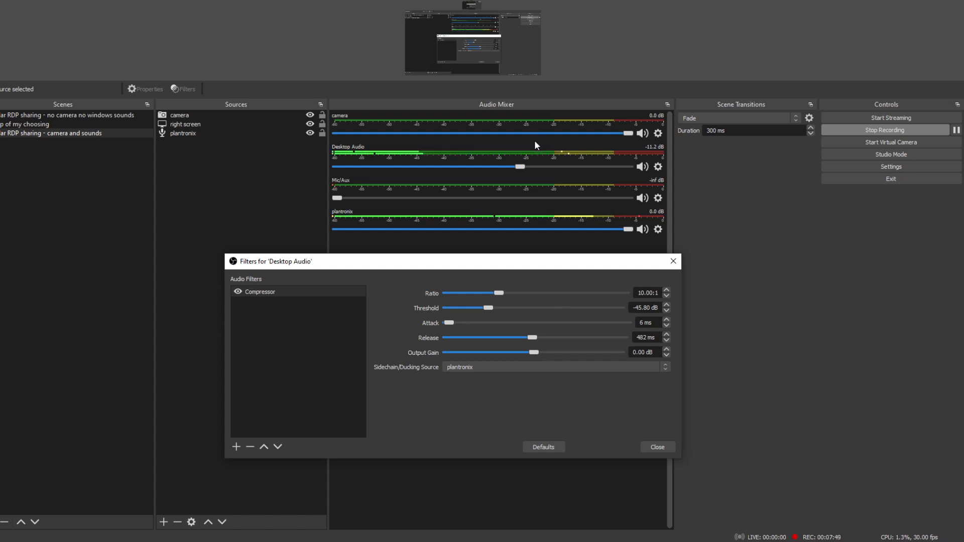
mouse_move(545, 350)
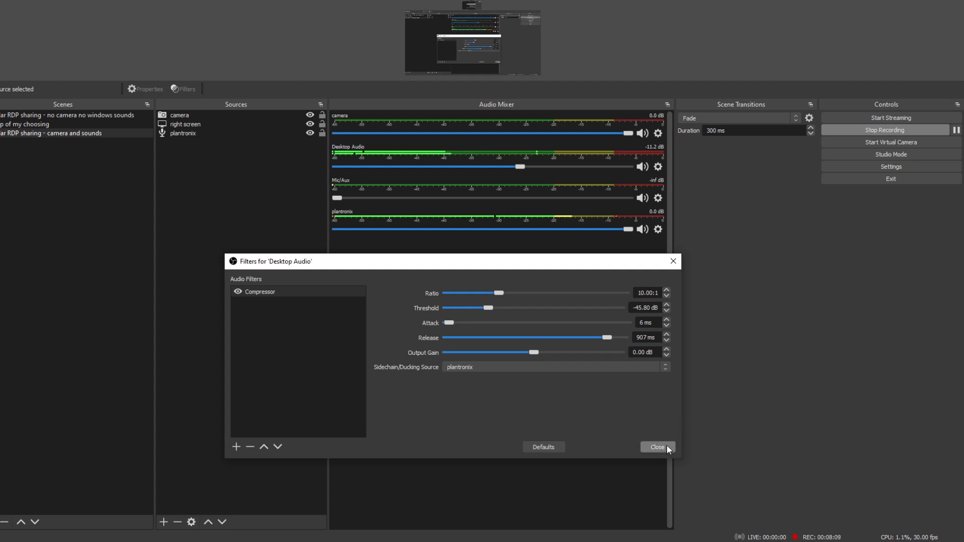
click(657, 446)
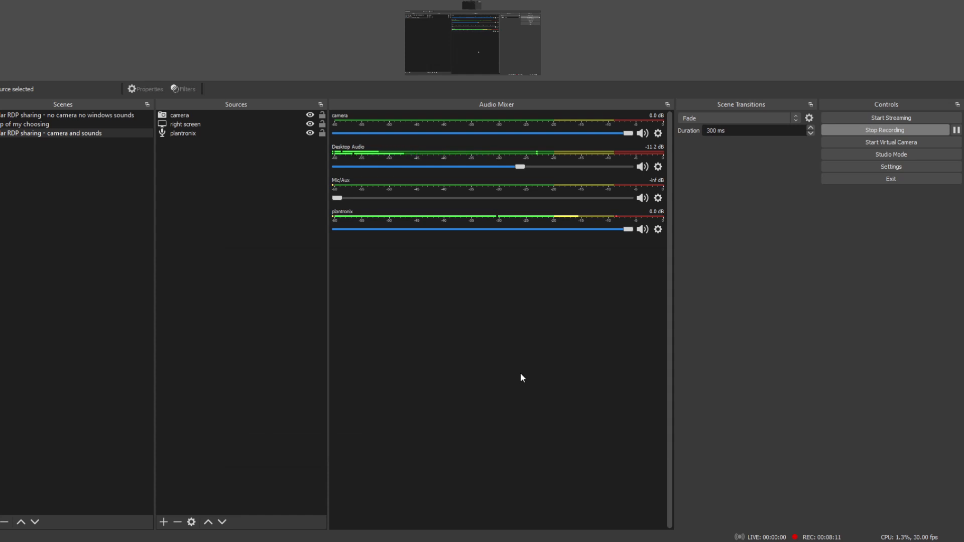